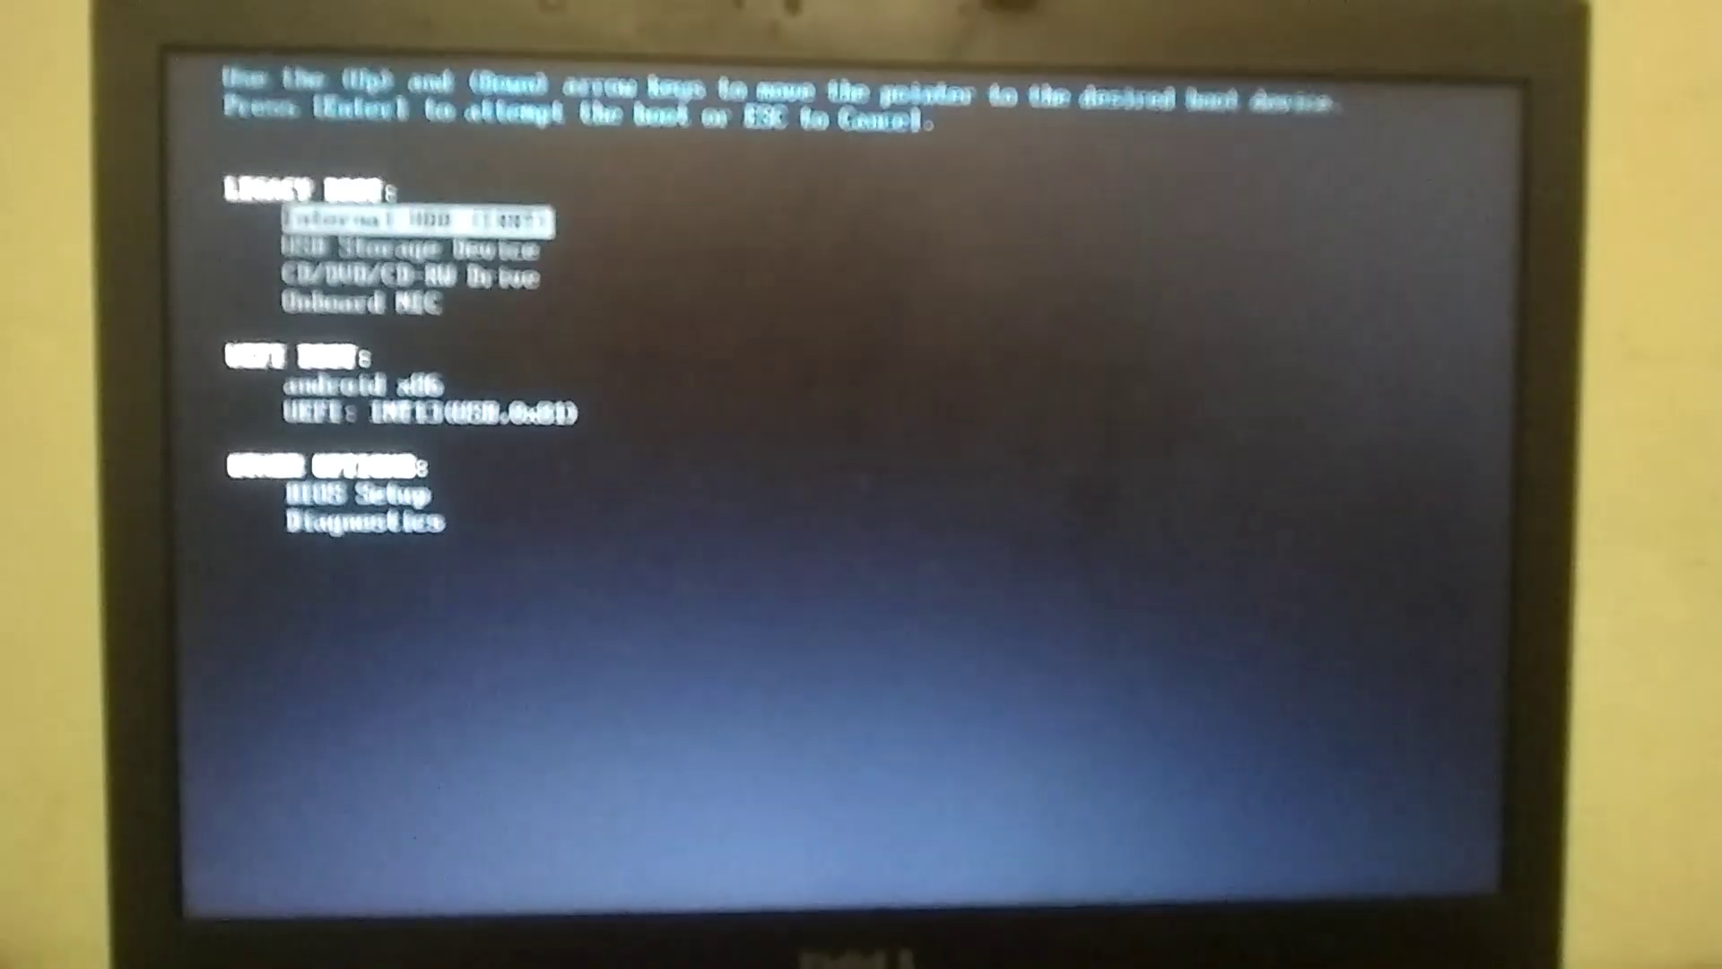
- Boot the laptop from the USB drive holding the LineageOS 14.1 installer
key(Down)
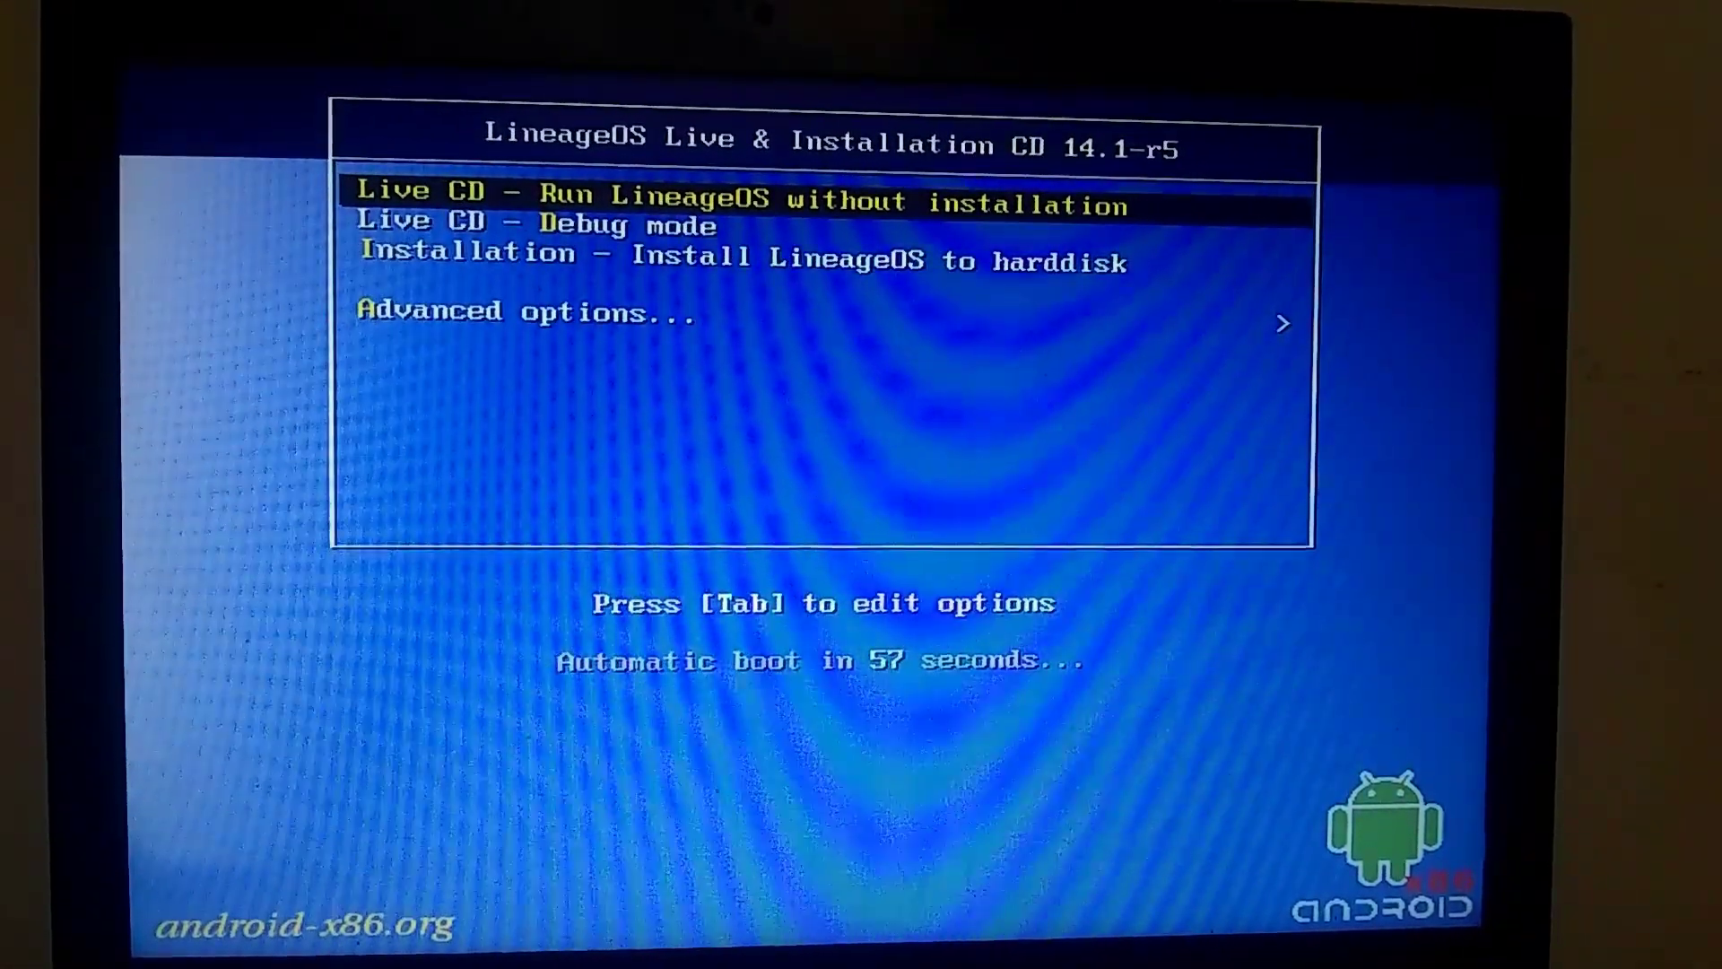
- Highlight 'Installation - Install LineageOS to harddisk' in the boot menu and start it
key(Down)
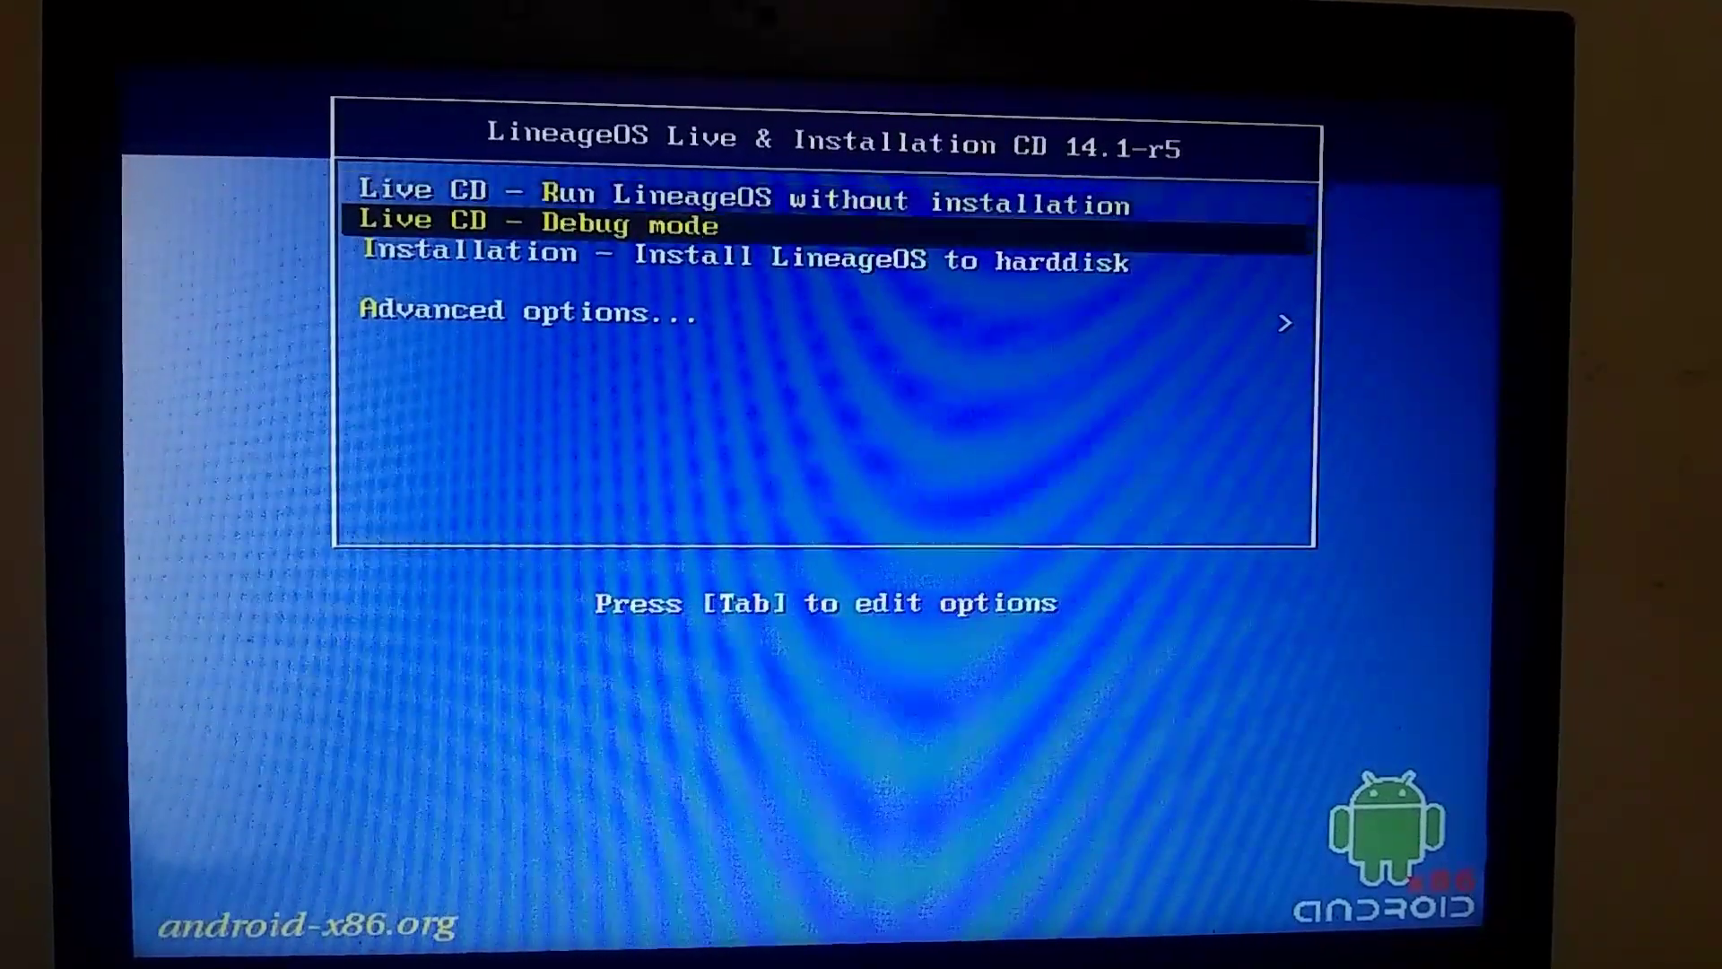
key(Up)
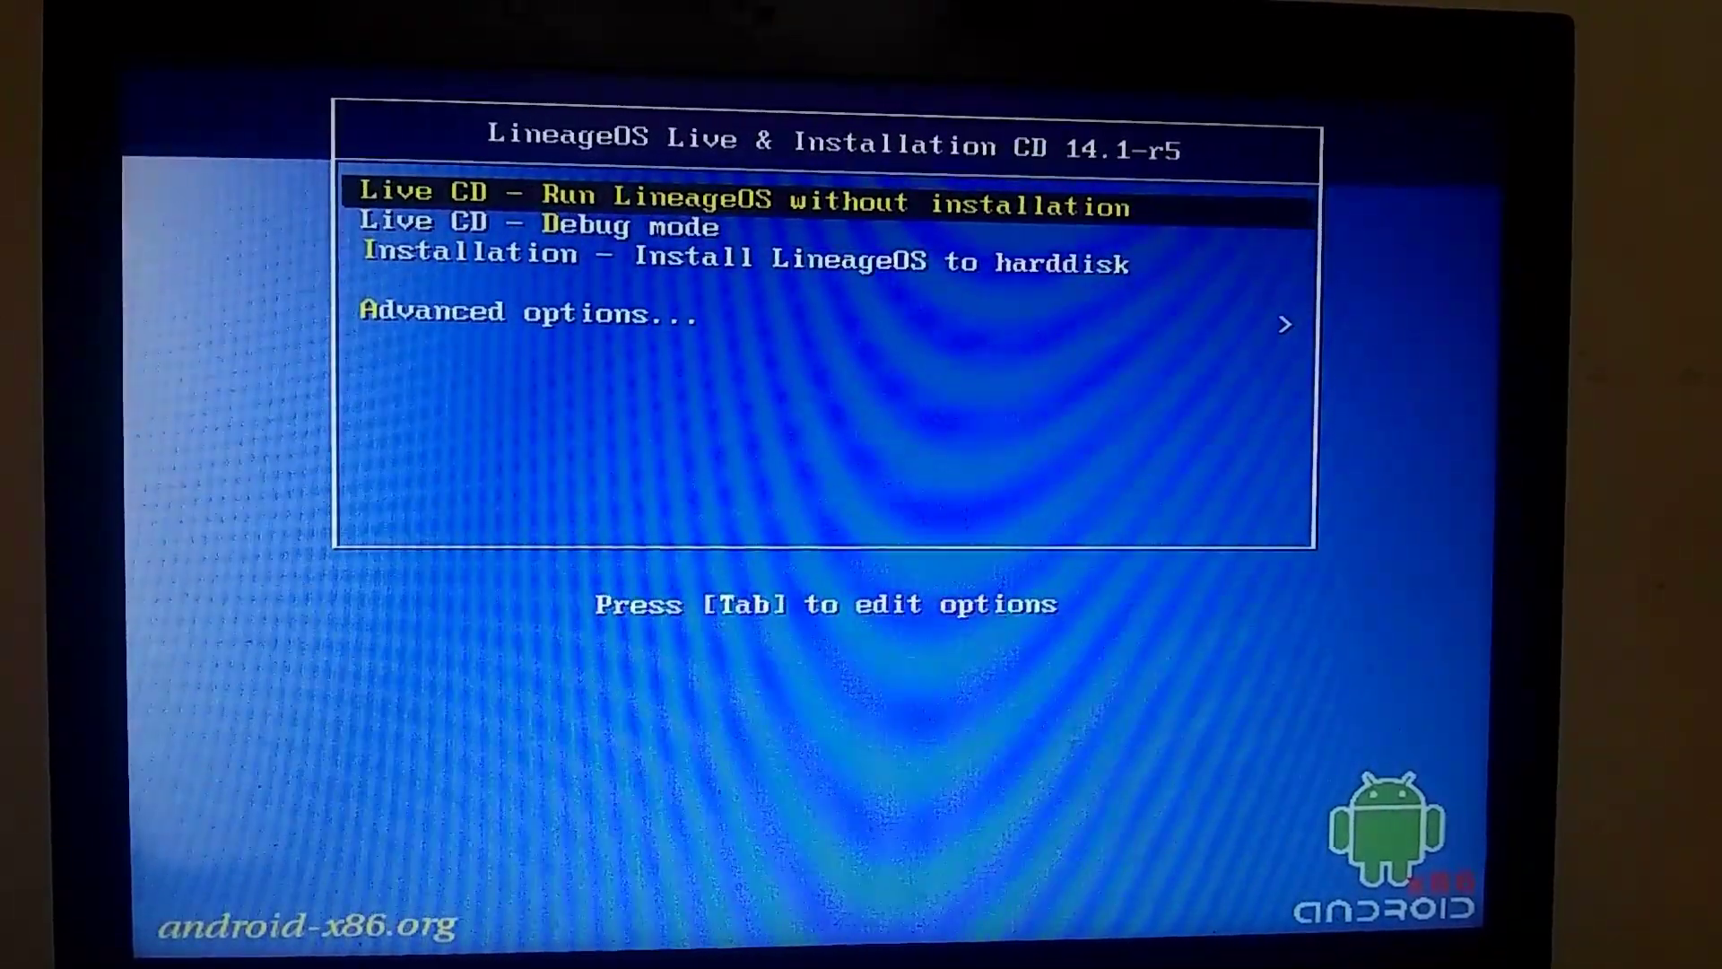
key(down)
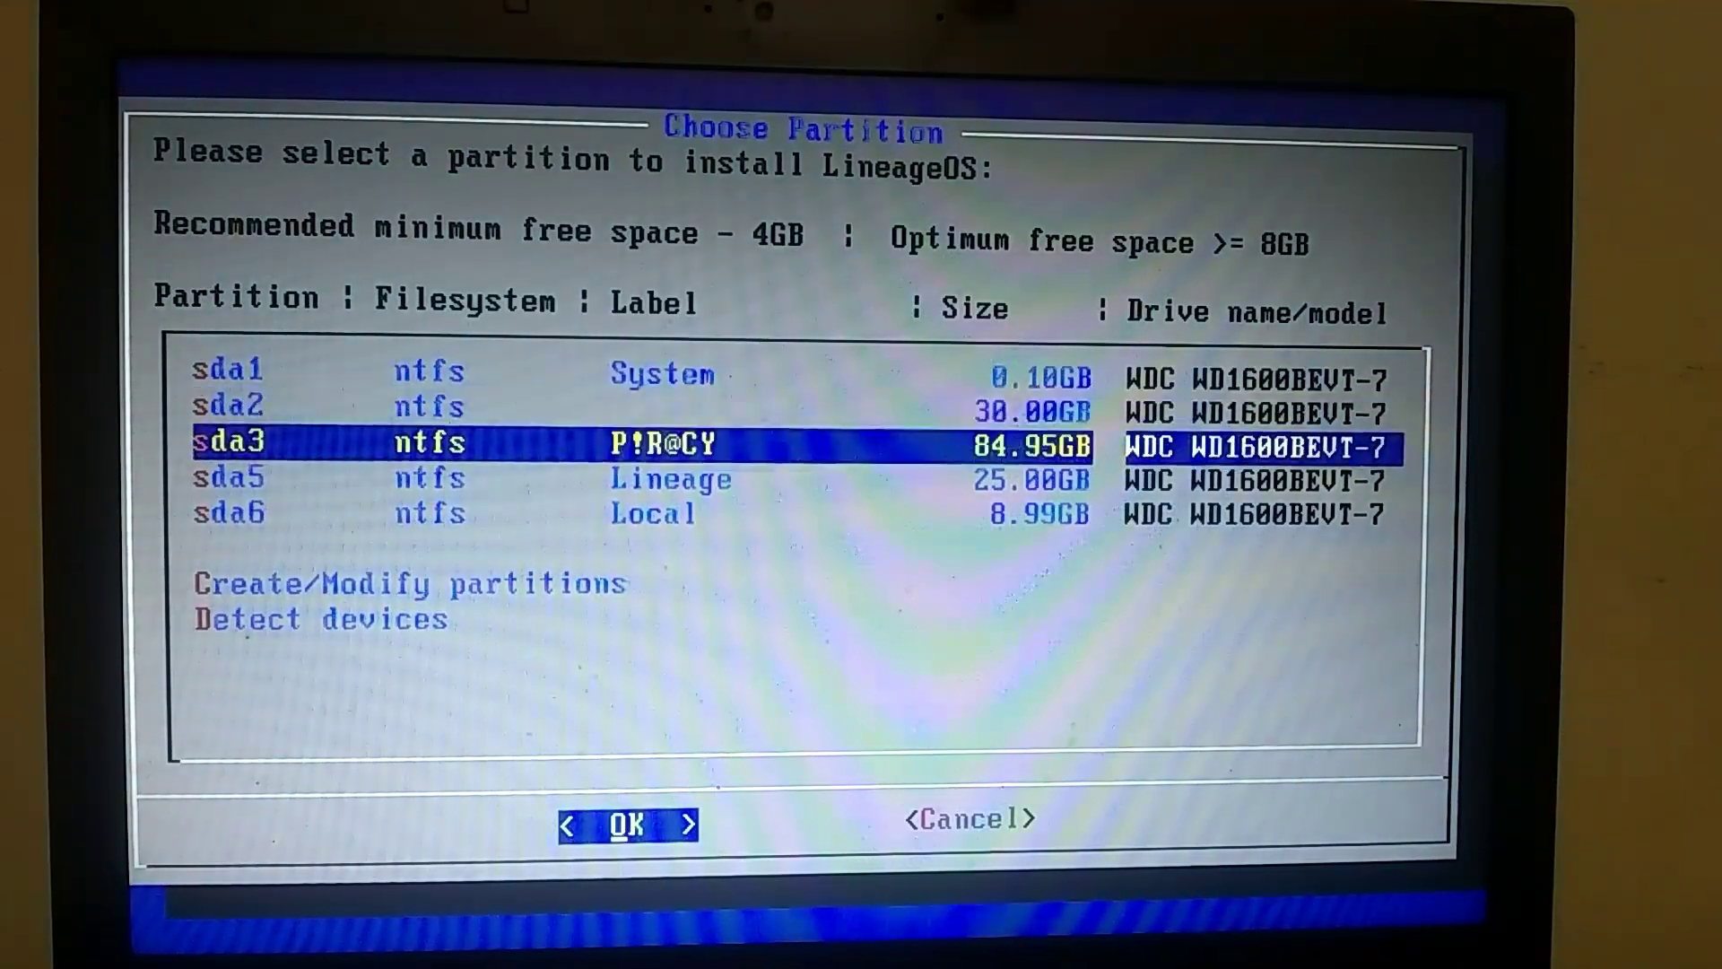
- Select the 25.00GB sda5 'Lineage' partition as the installation target
key(Down)
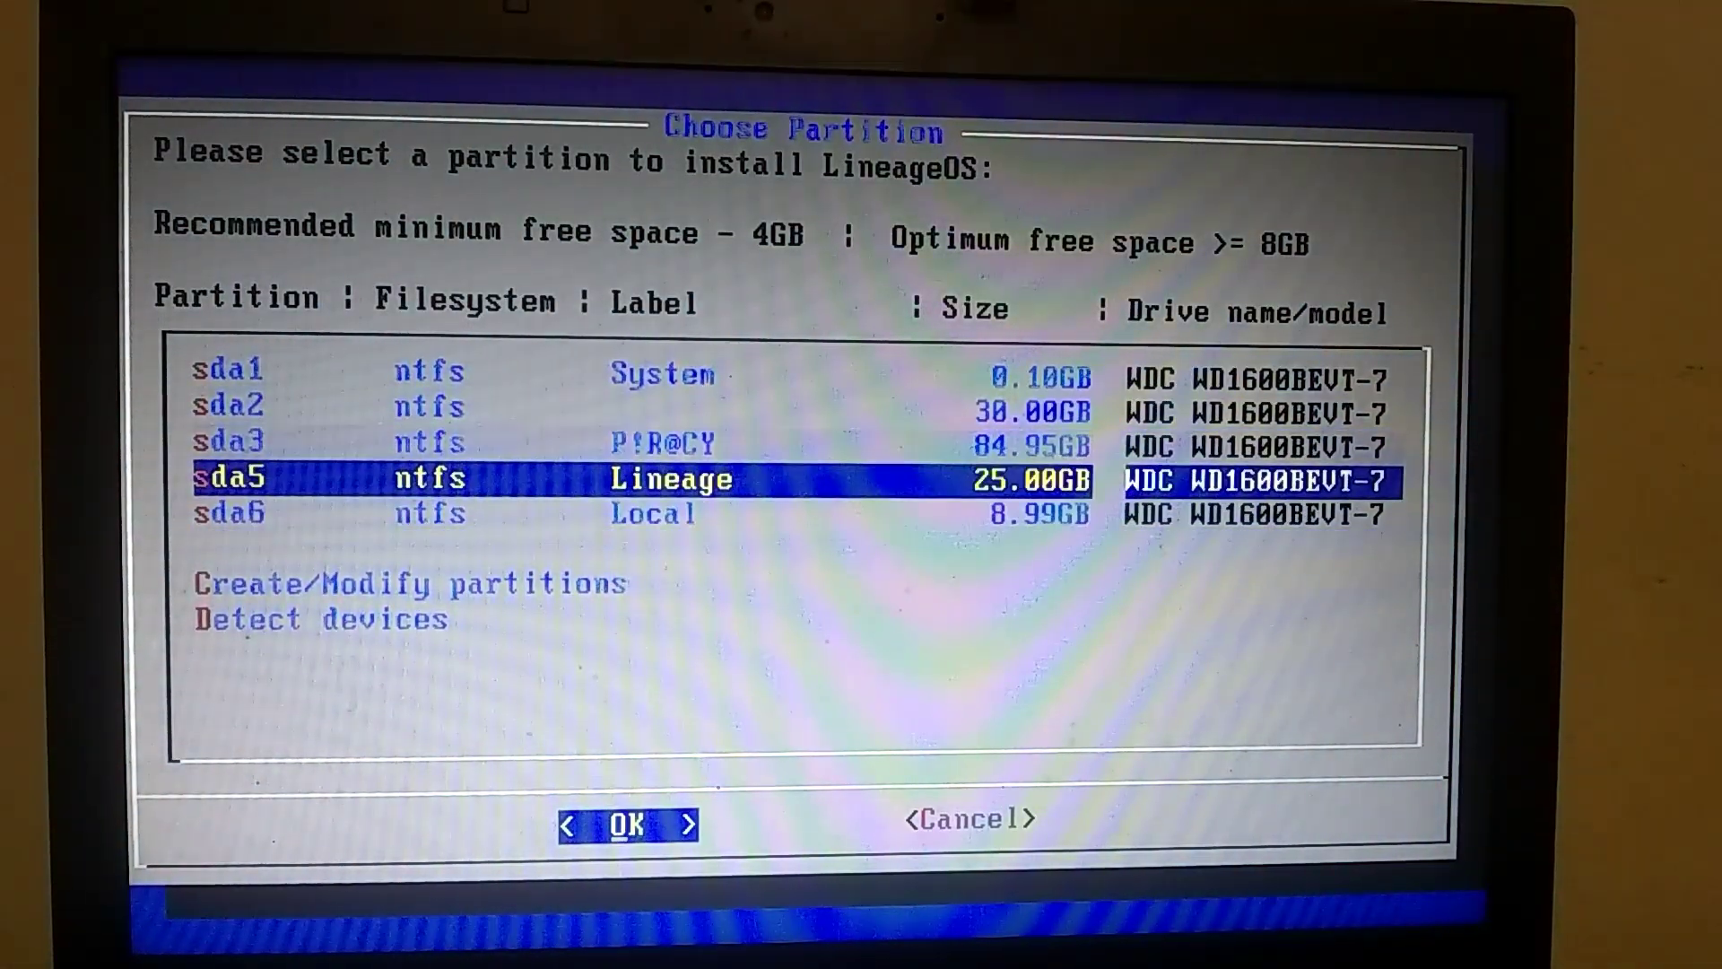
key(up)
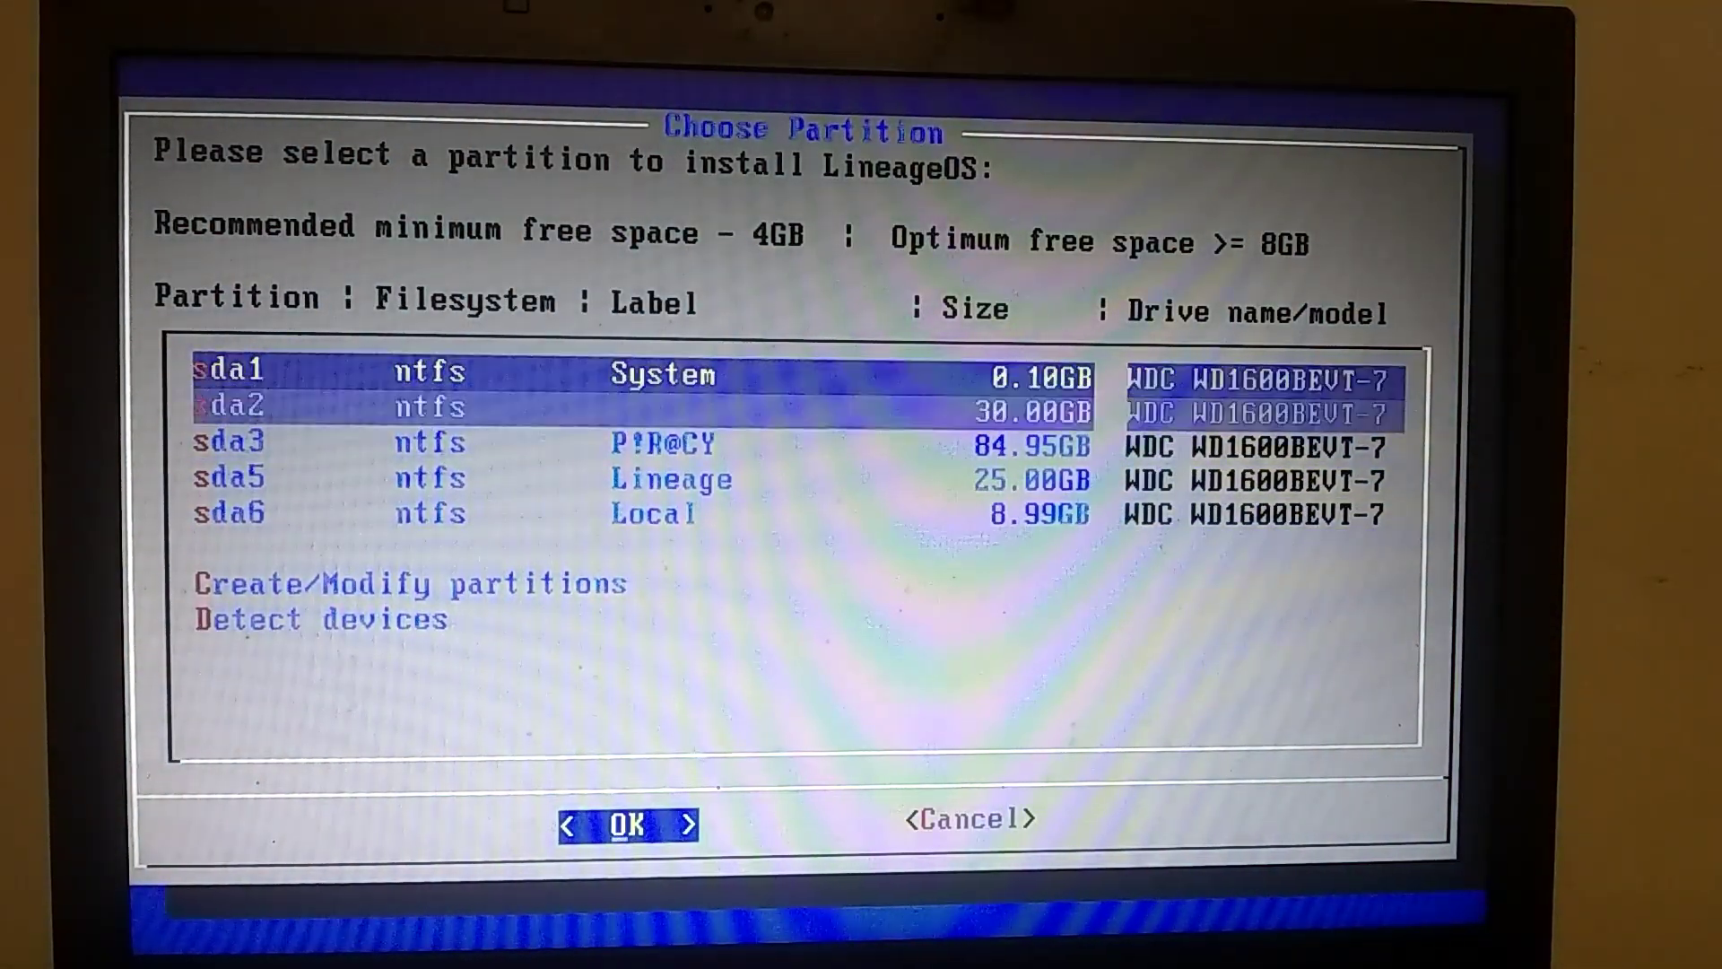
key(Down)
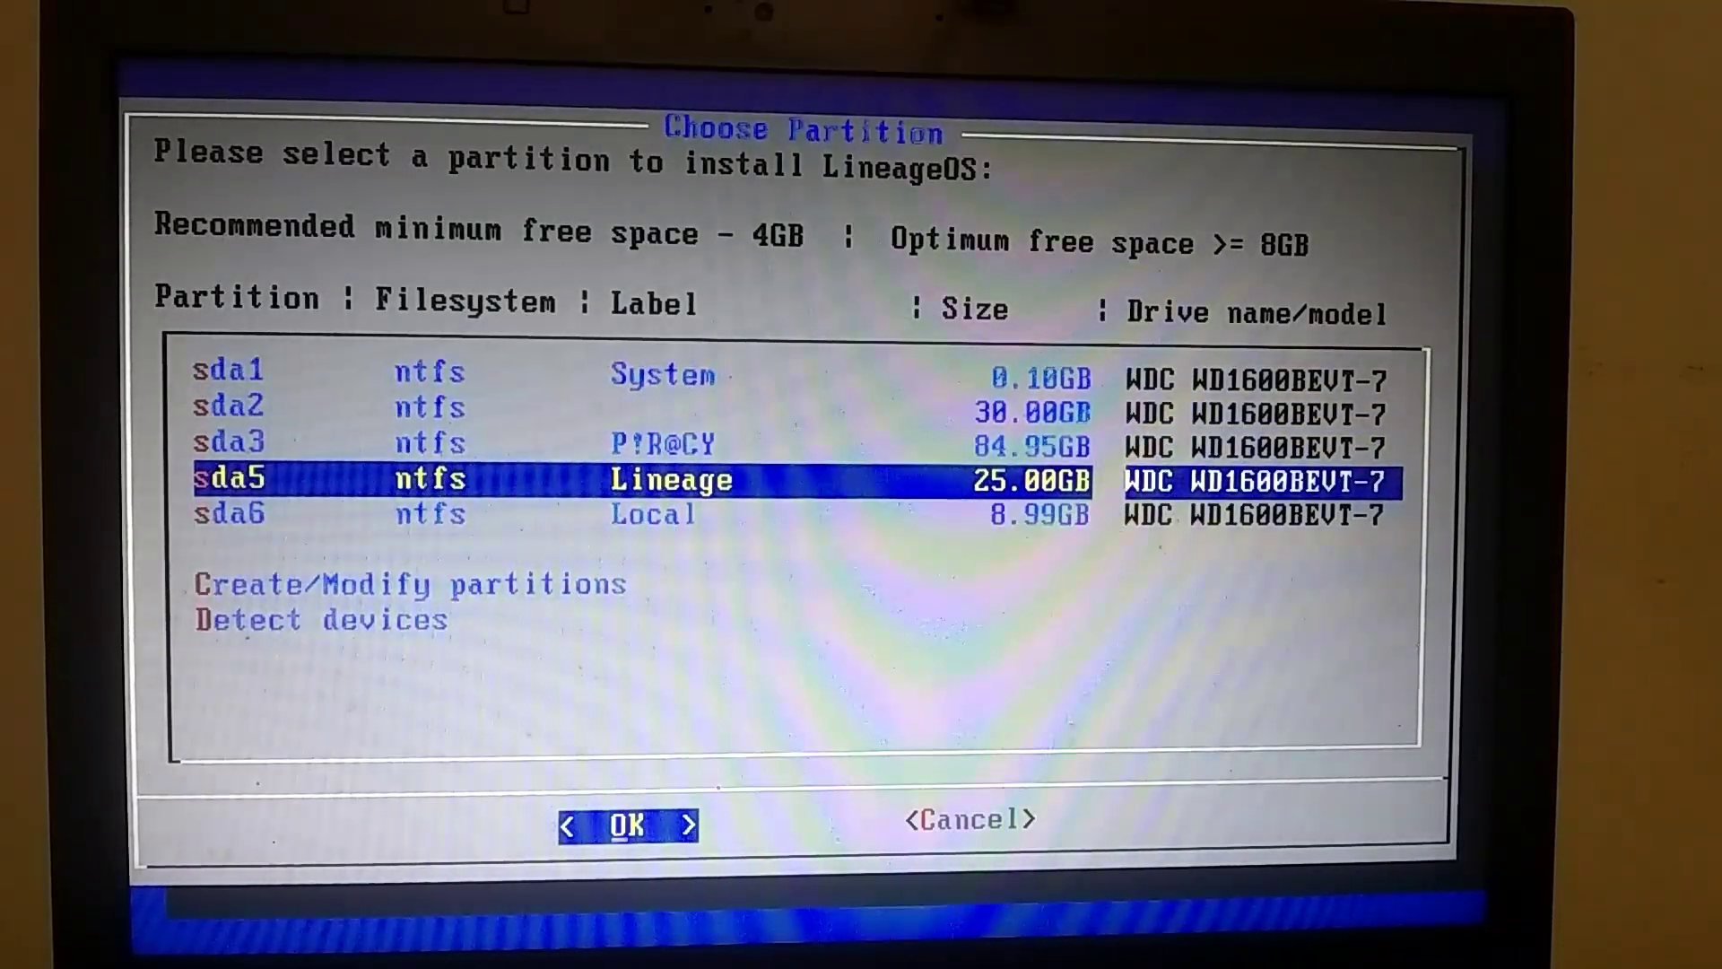
click(627, 823)
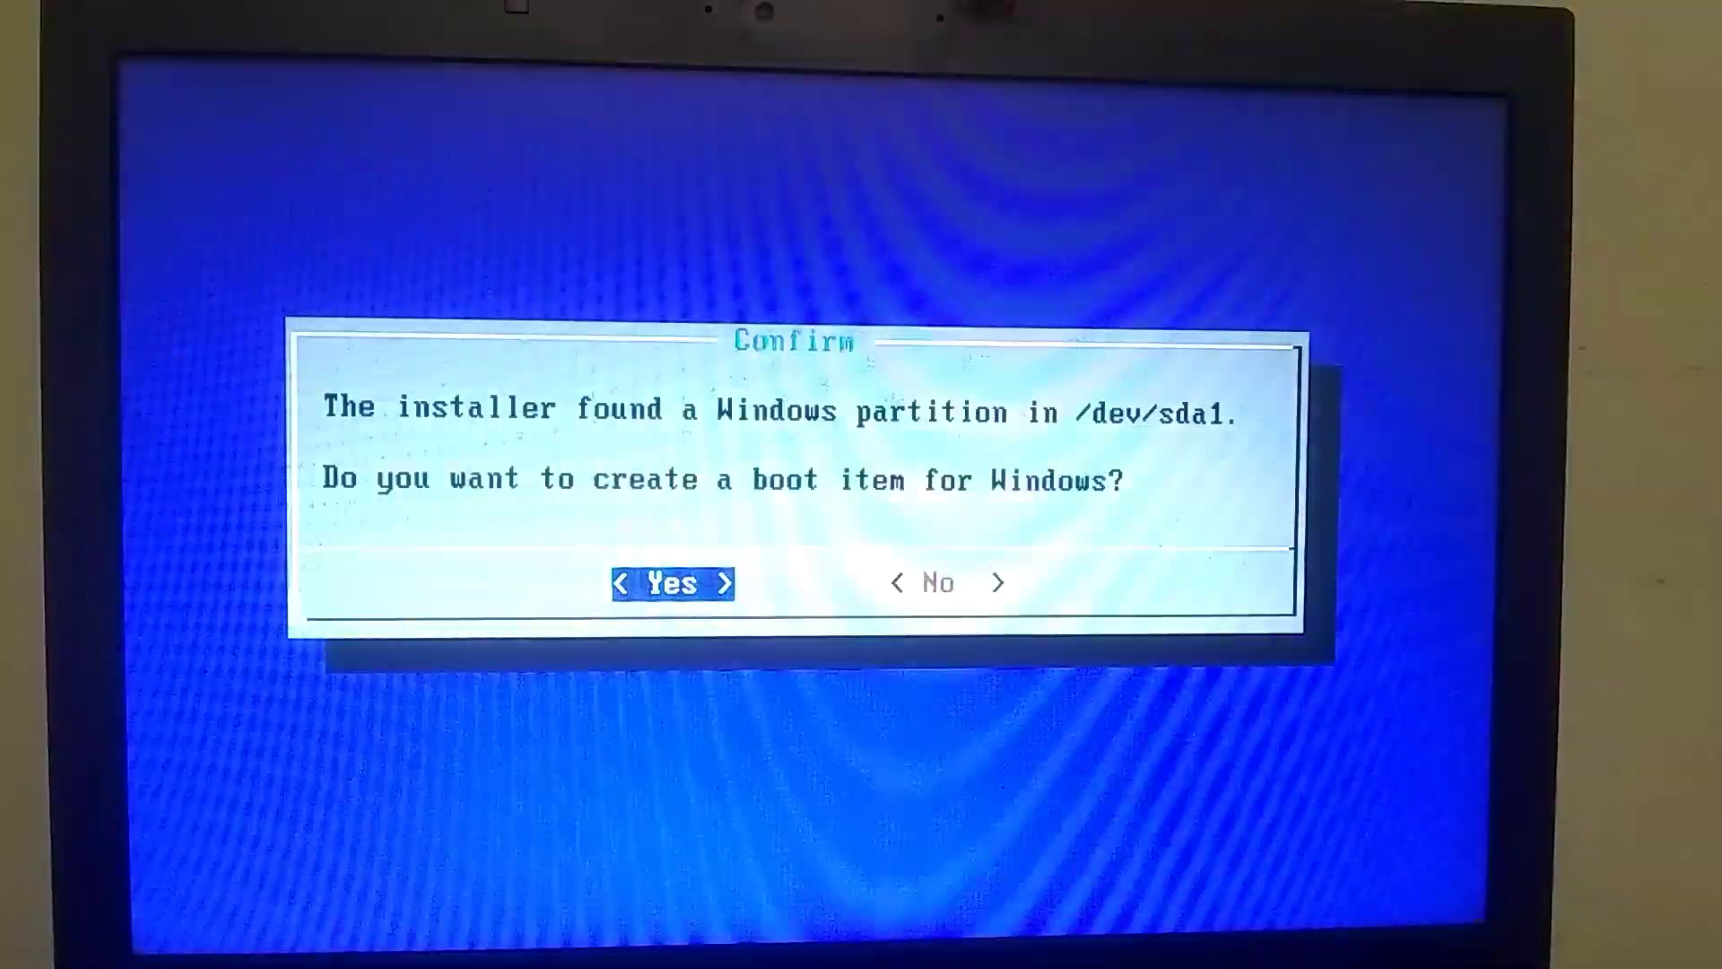
- Answer Yes to the Windows boot item and Yes to creating the user data image
click(672, 583)
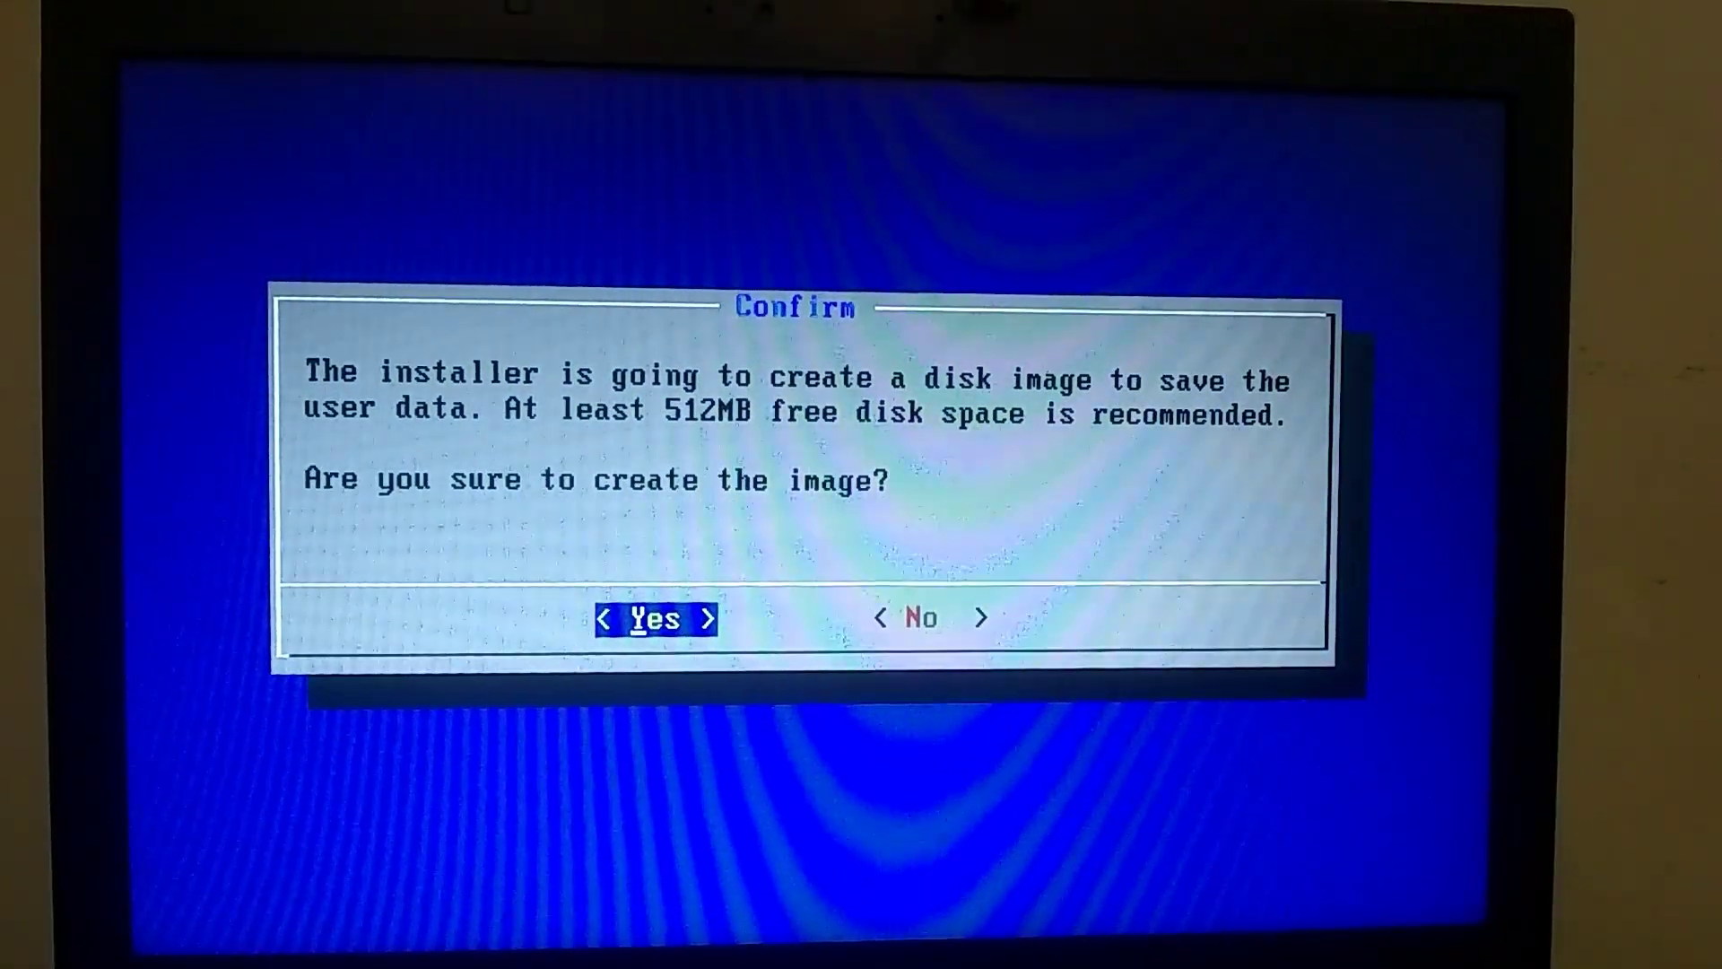
key(Tab)
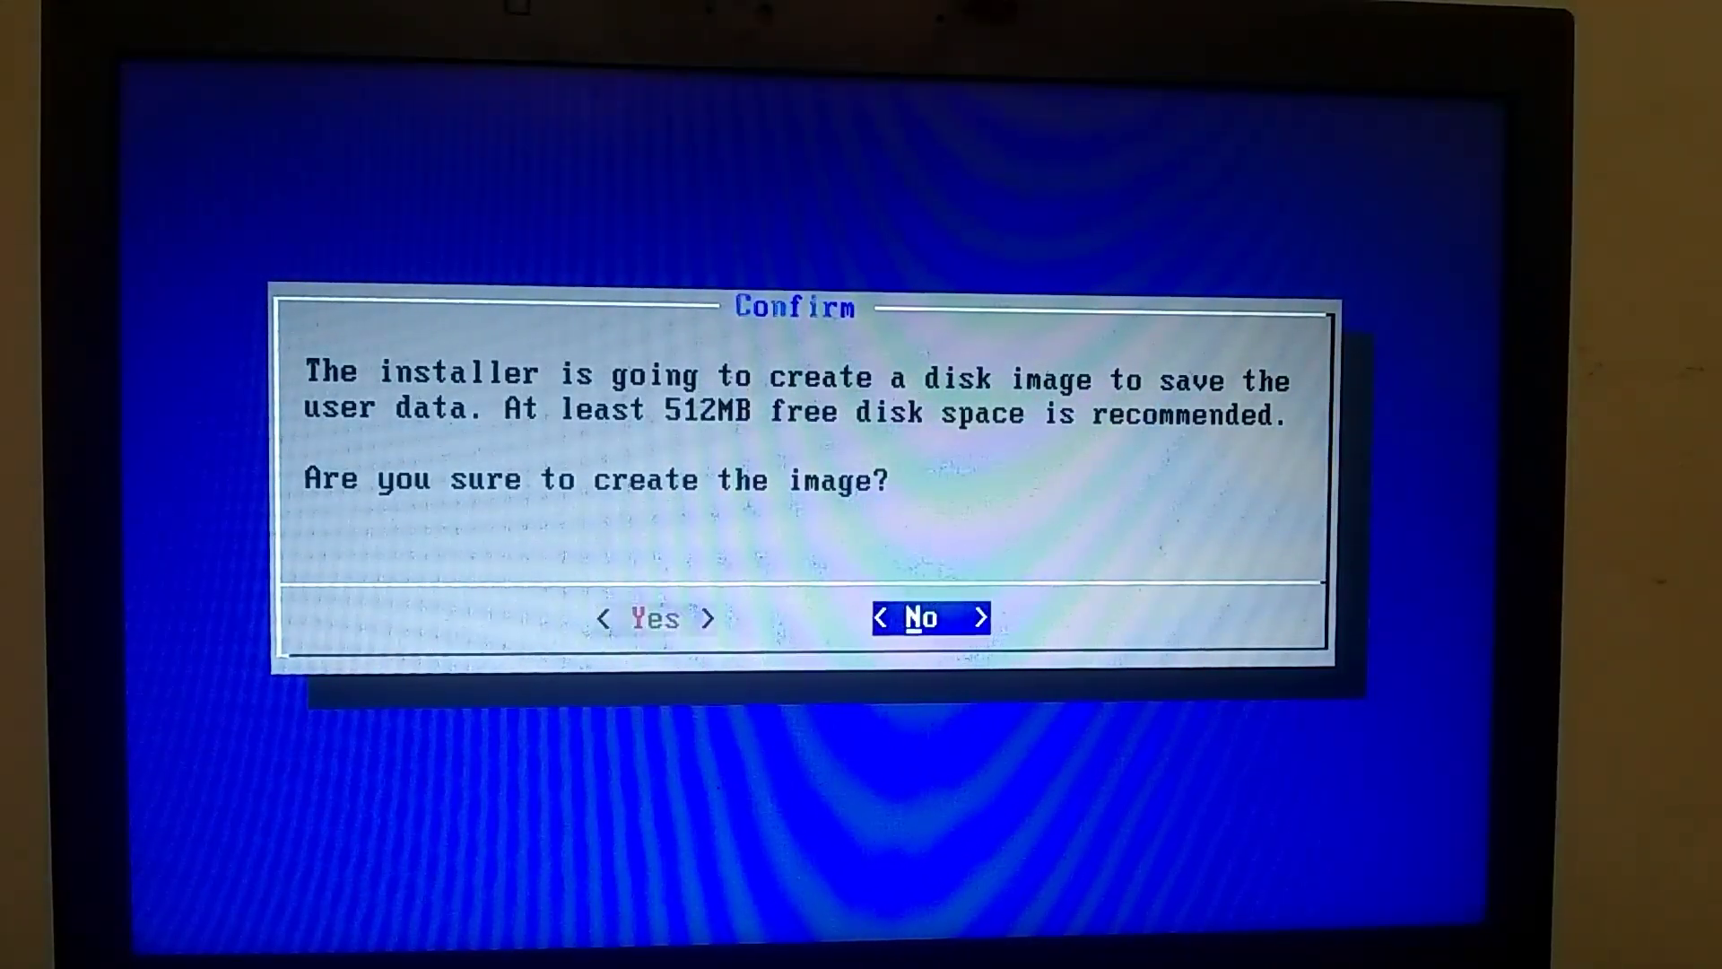
click(654, 618)
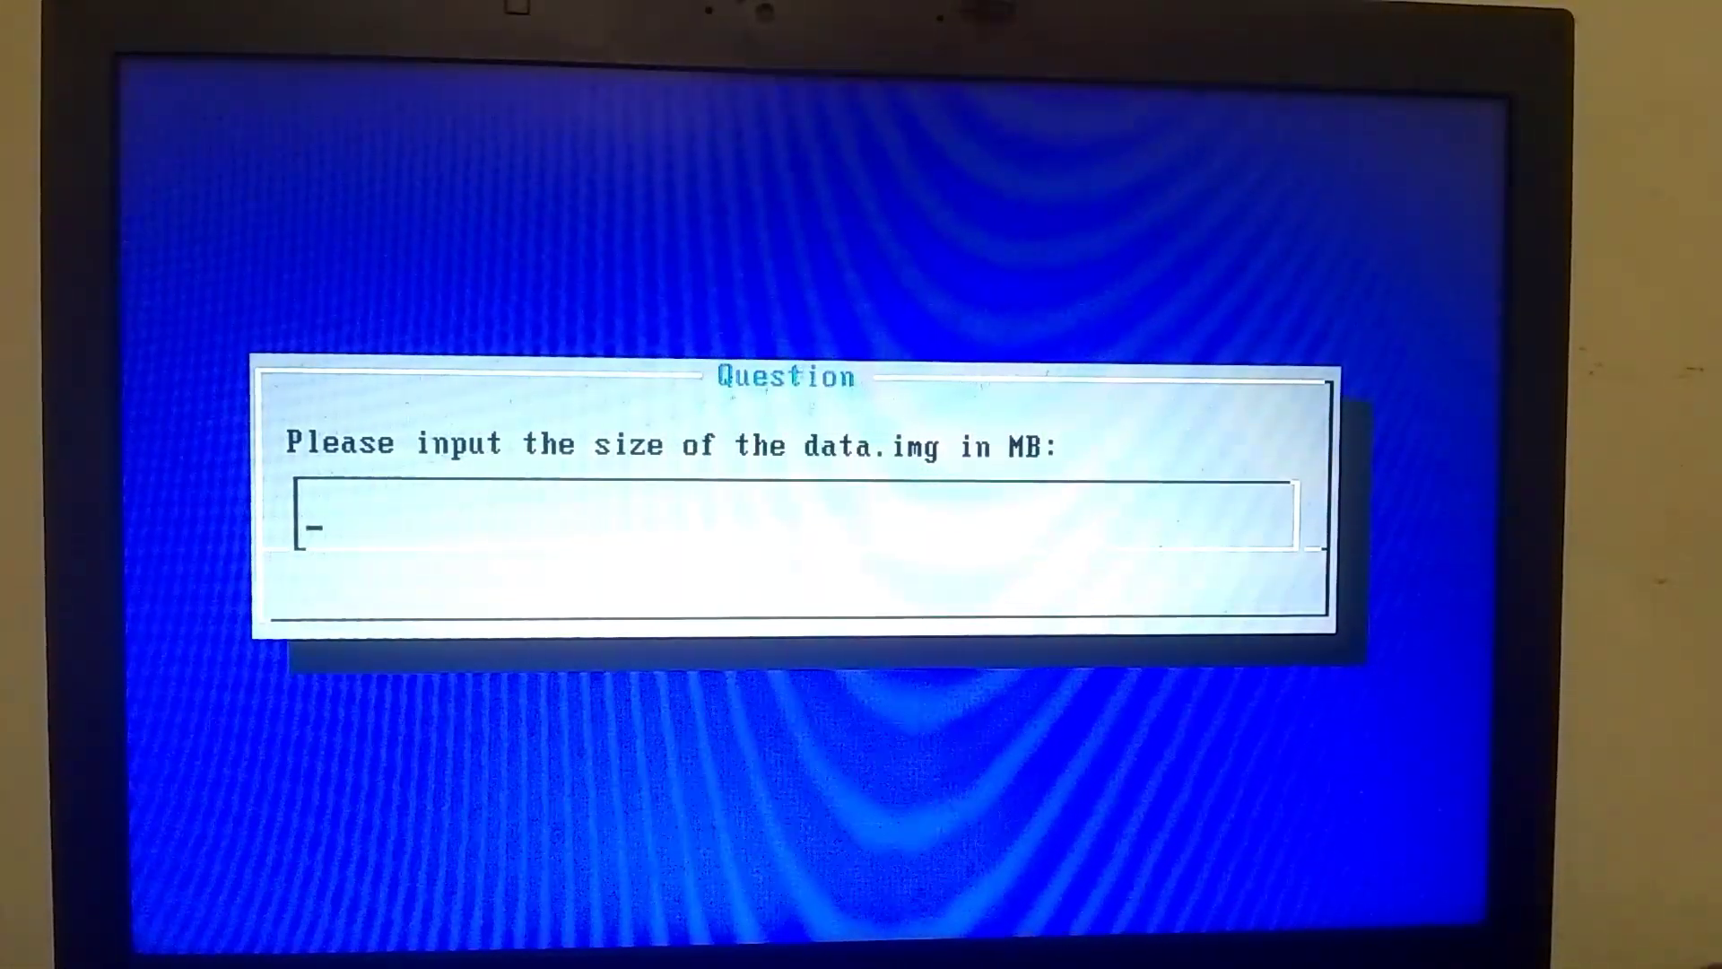
- Set data.img to 512 MB, then choose Run LineageOS once installation succeeds
text(512)
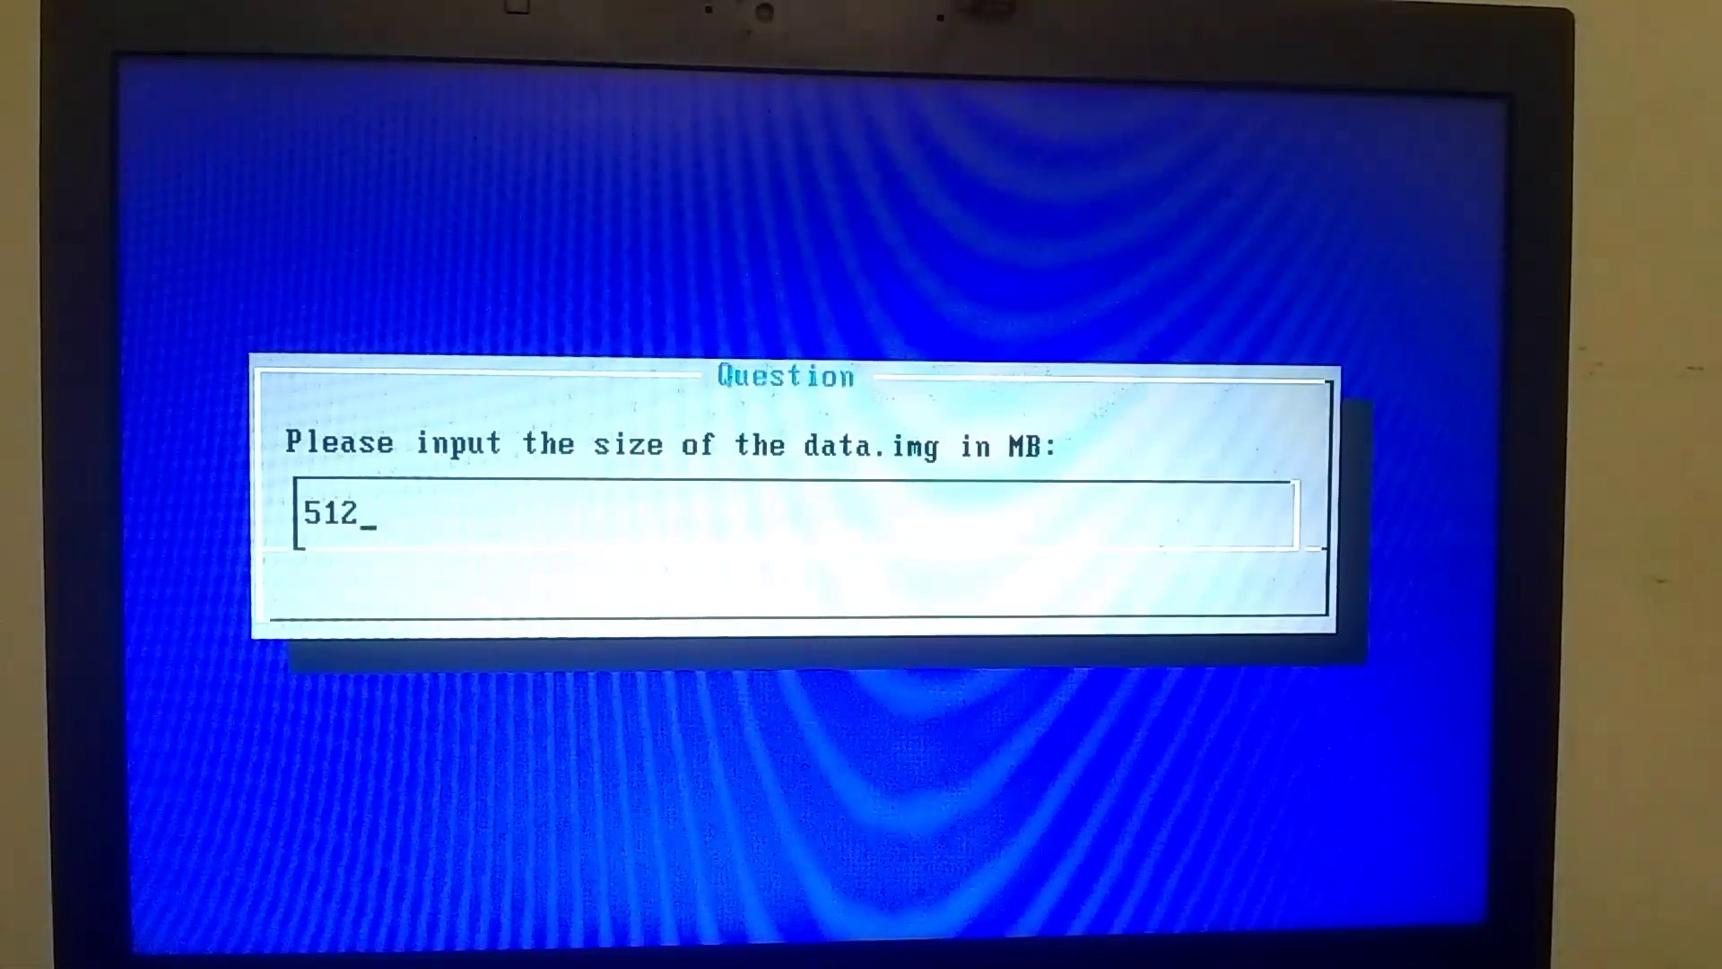
key(Return)
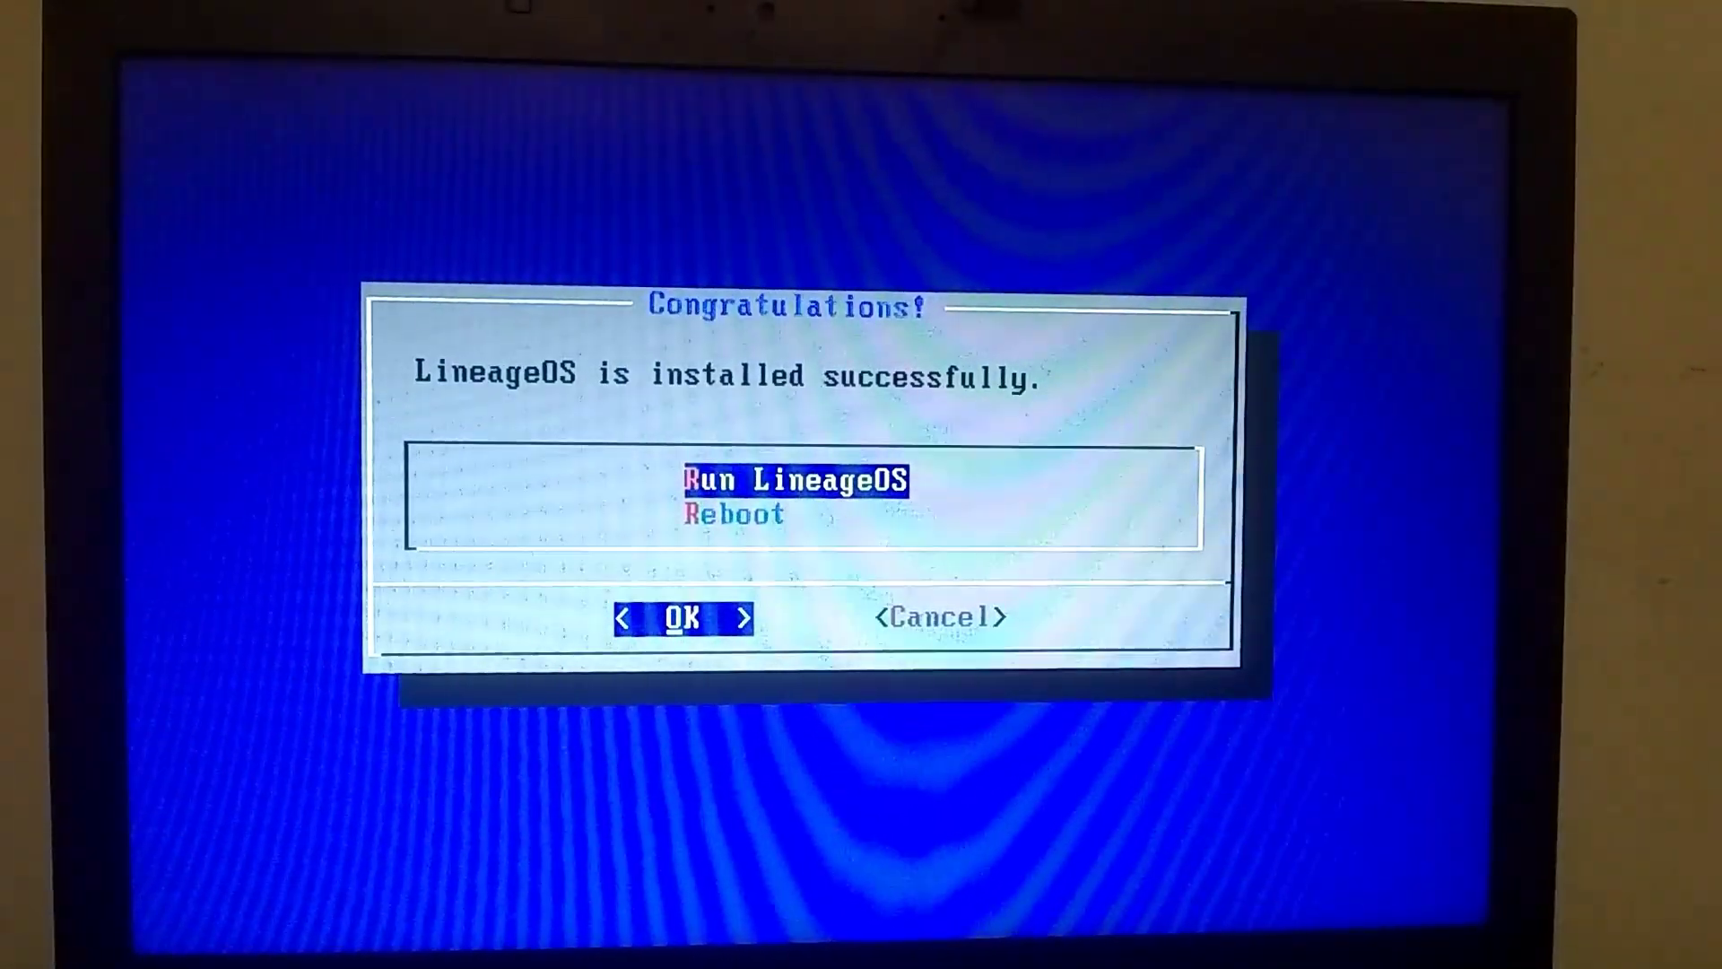
click(684, 616)
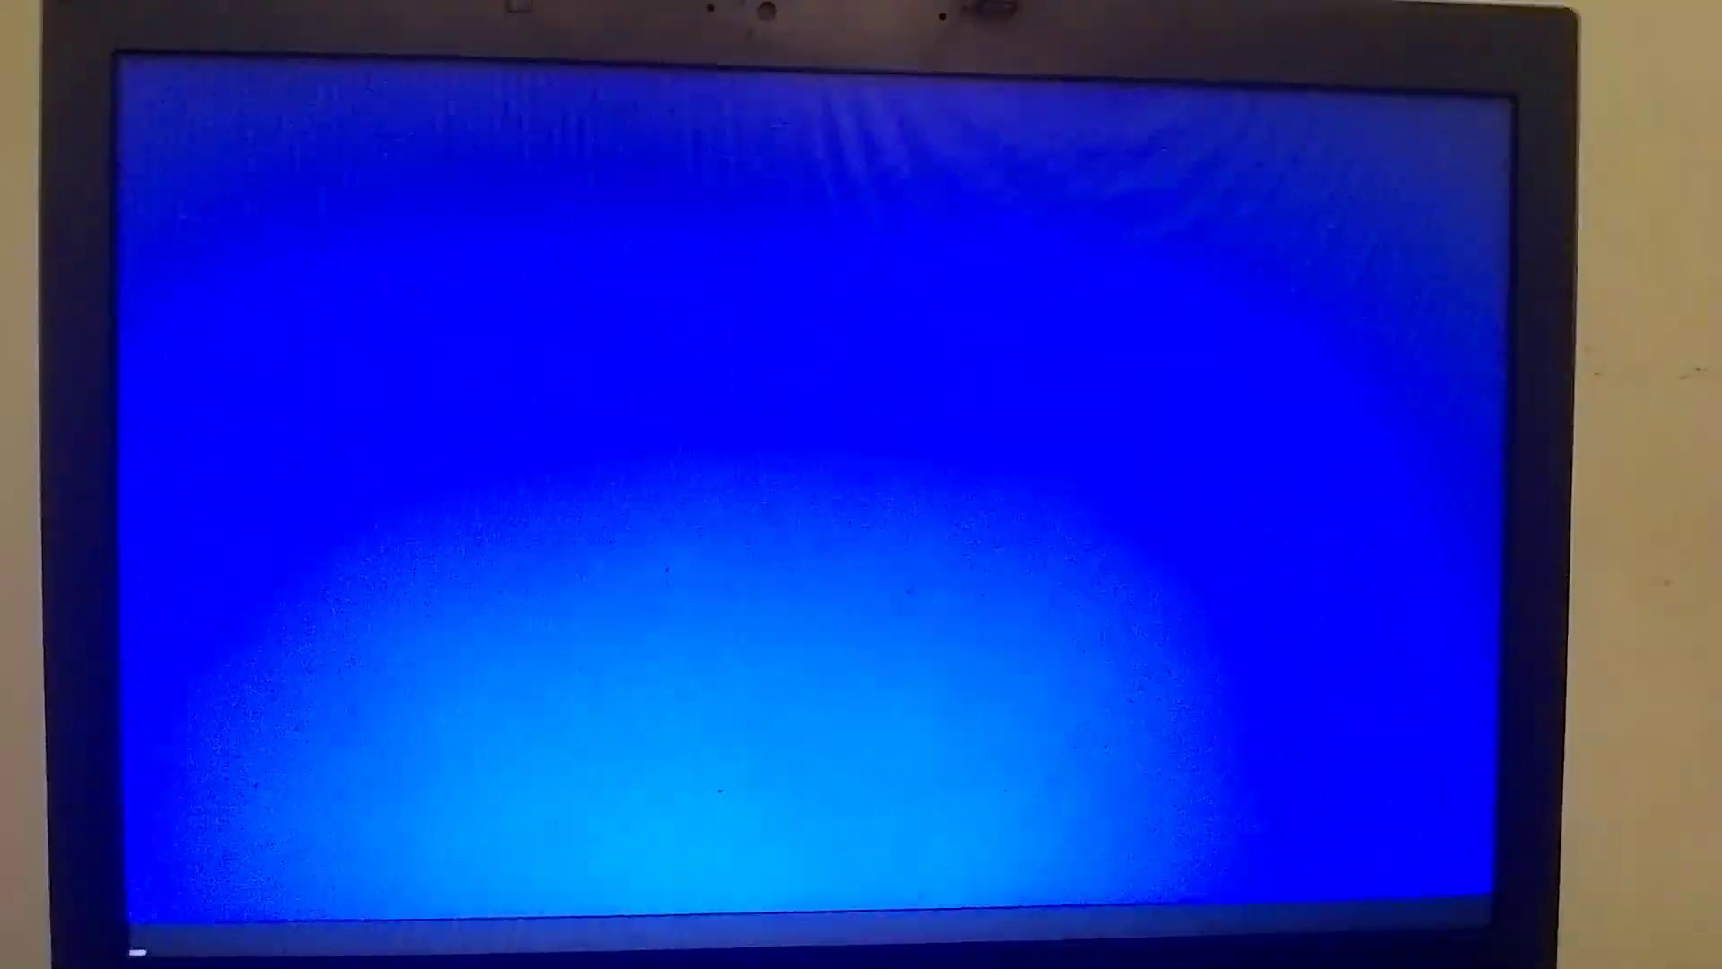